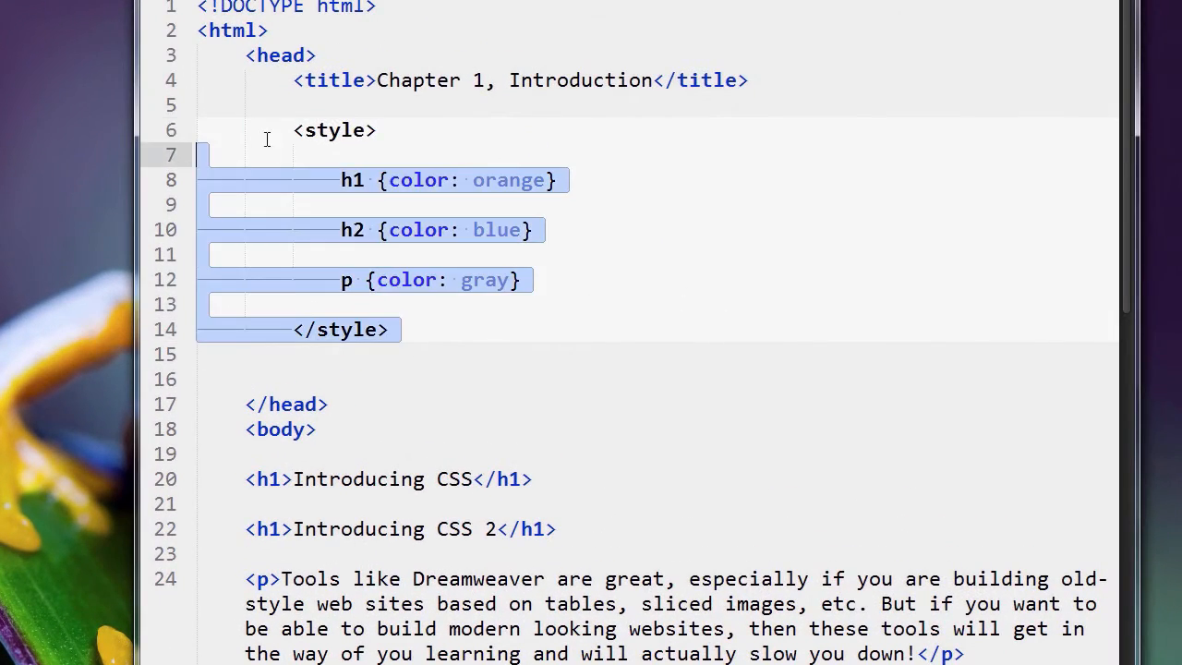
# Step: Highlight the closing style tag and the h1 selector to point them out
pyautogui.click(388, 329)
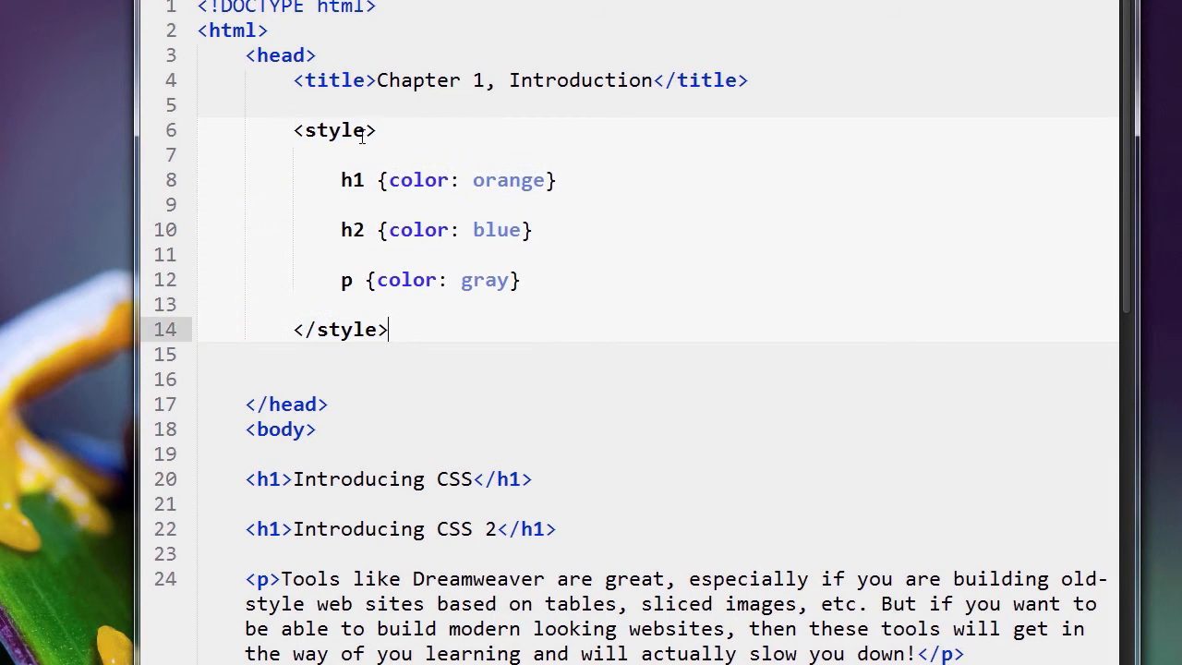
pyautogui.doubleClick(339, 329)
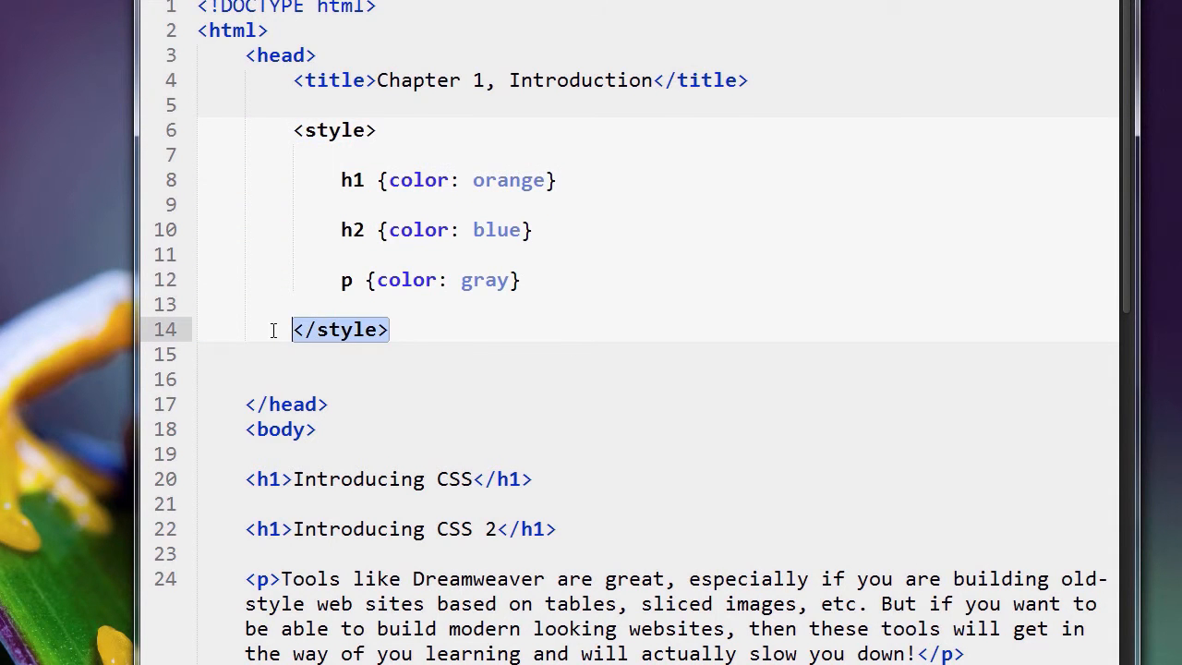
pyautogui.click(388, 330)
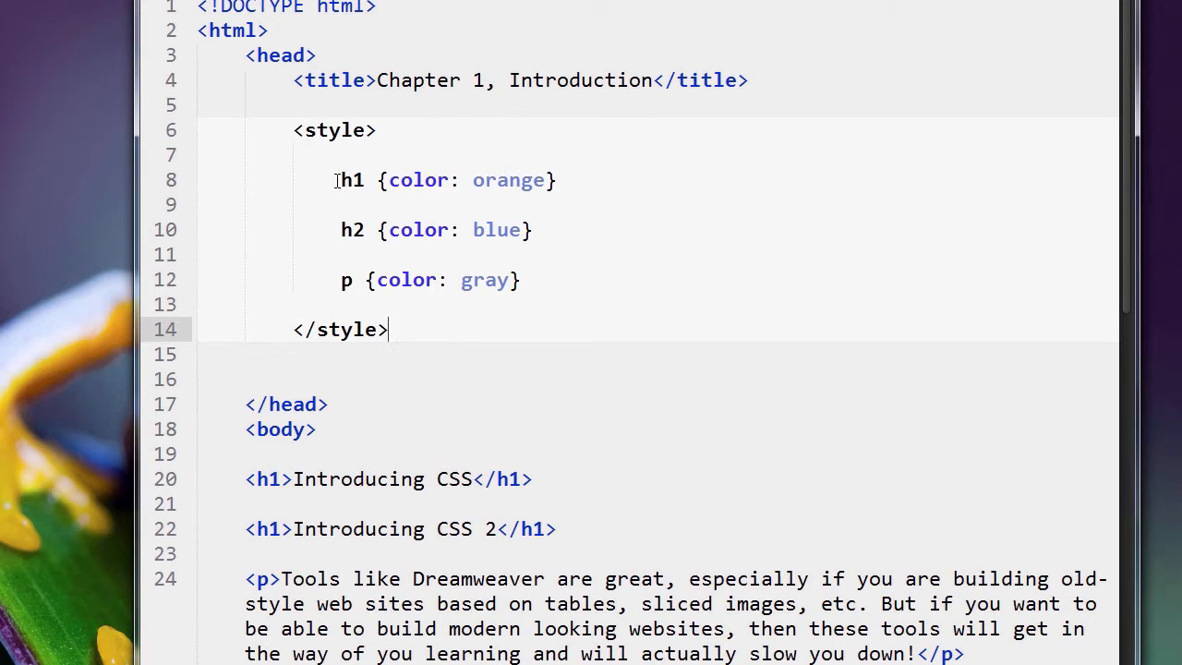
pyautogui.moveTo(337, 180); pyautogui.dragTo(522, 280)
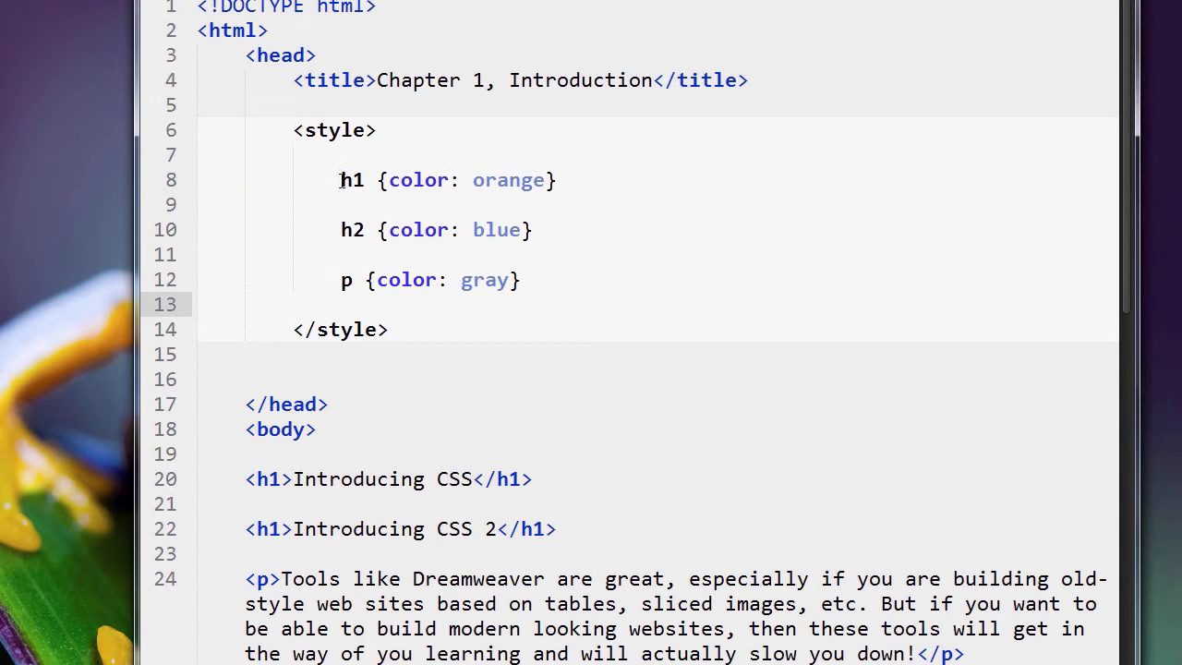
pyautogui.doubleClick(352, 179)
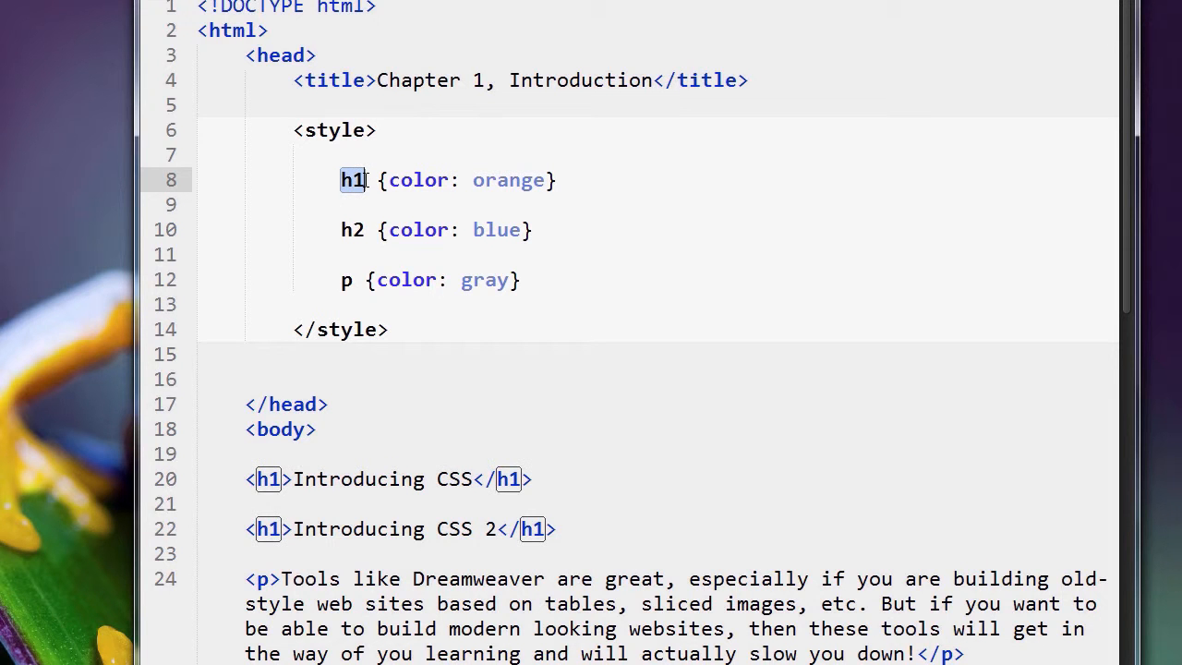
pyautogui.click(520, 280)
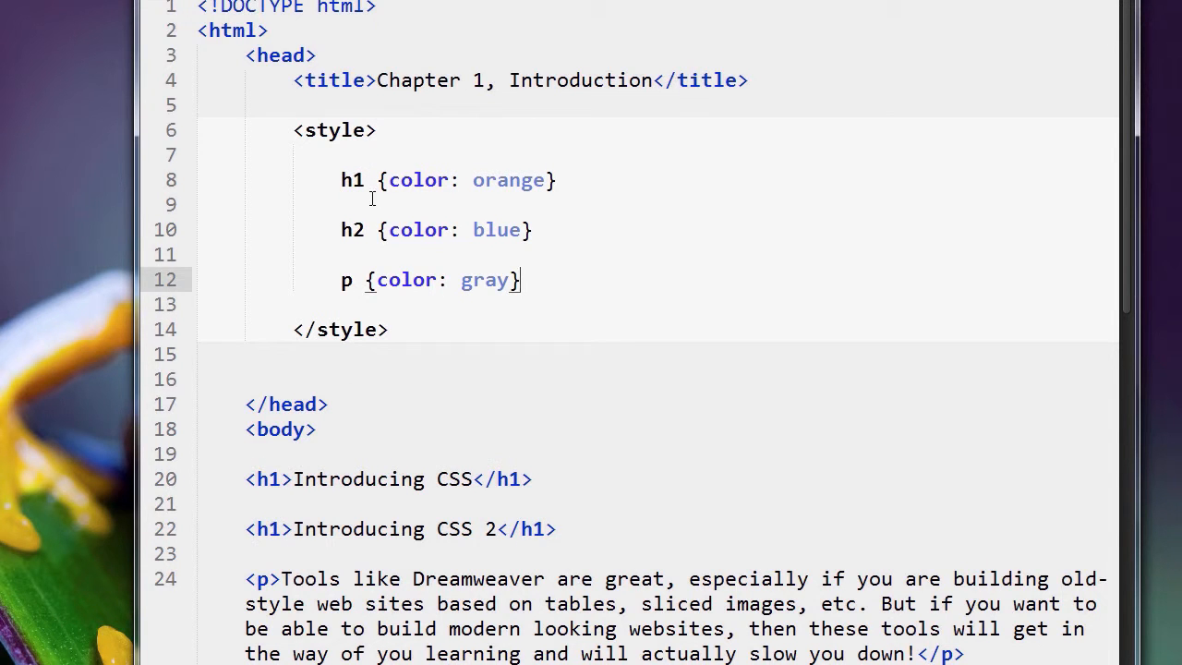
pyautogui.doubleClick(352, 179)
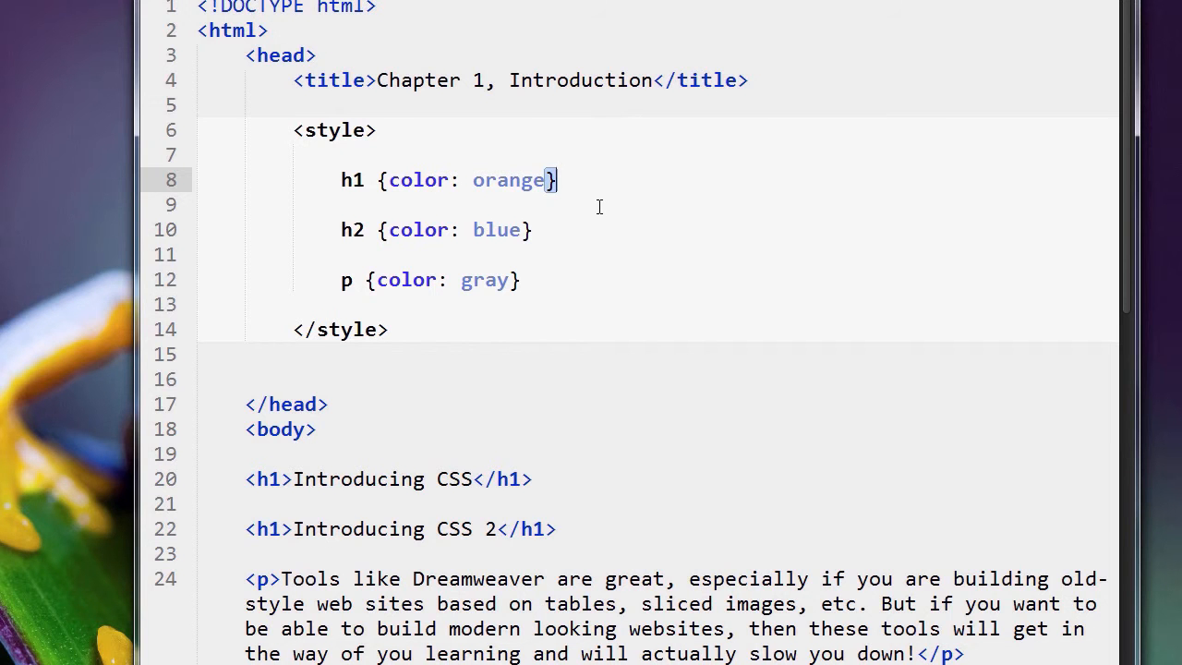
# Step: Highlight the h1 rule's declaration block, the color property and its value orange
pyautogui.doubleClick(506, 179)
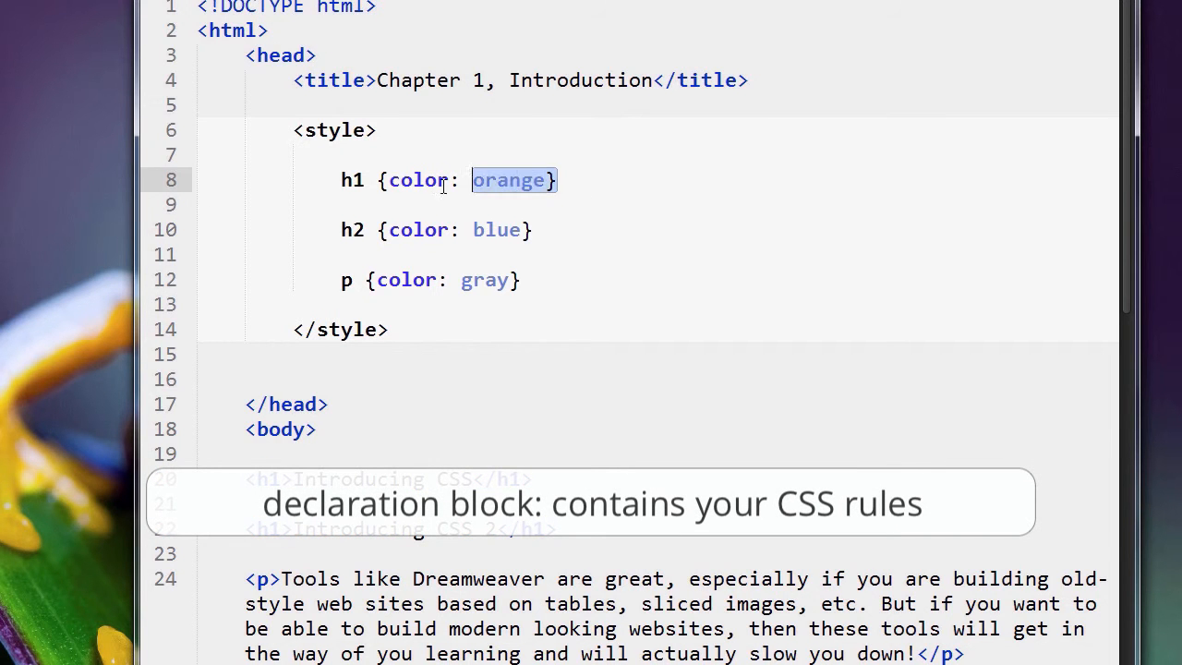
pyautogui.click(379, 180)
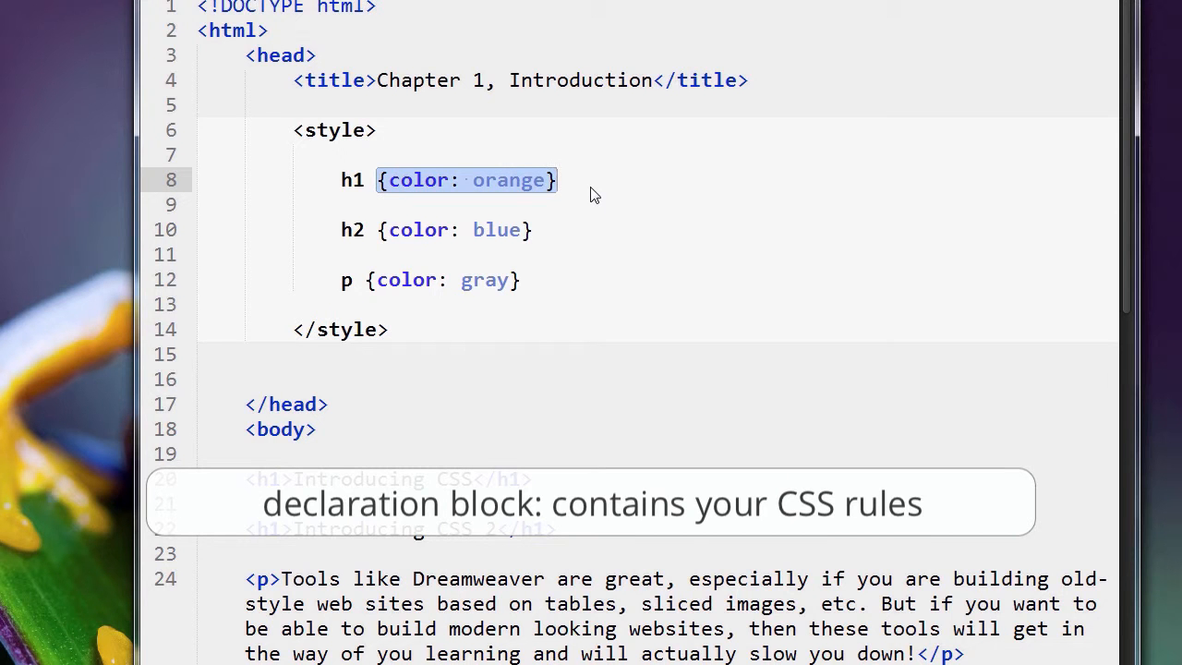
pyautogui.moveTo(567, 190)
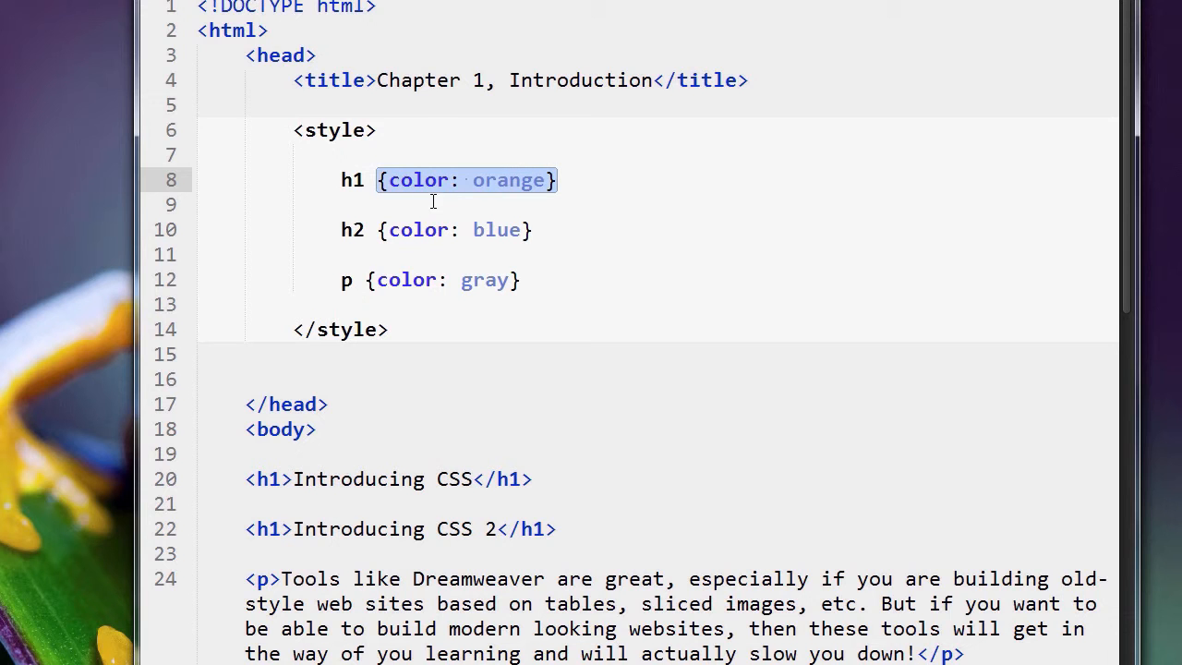
pyautogui.moveTo(547, 196)
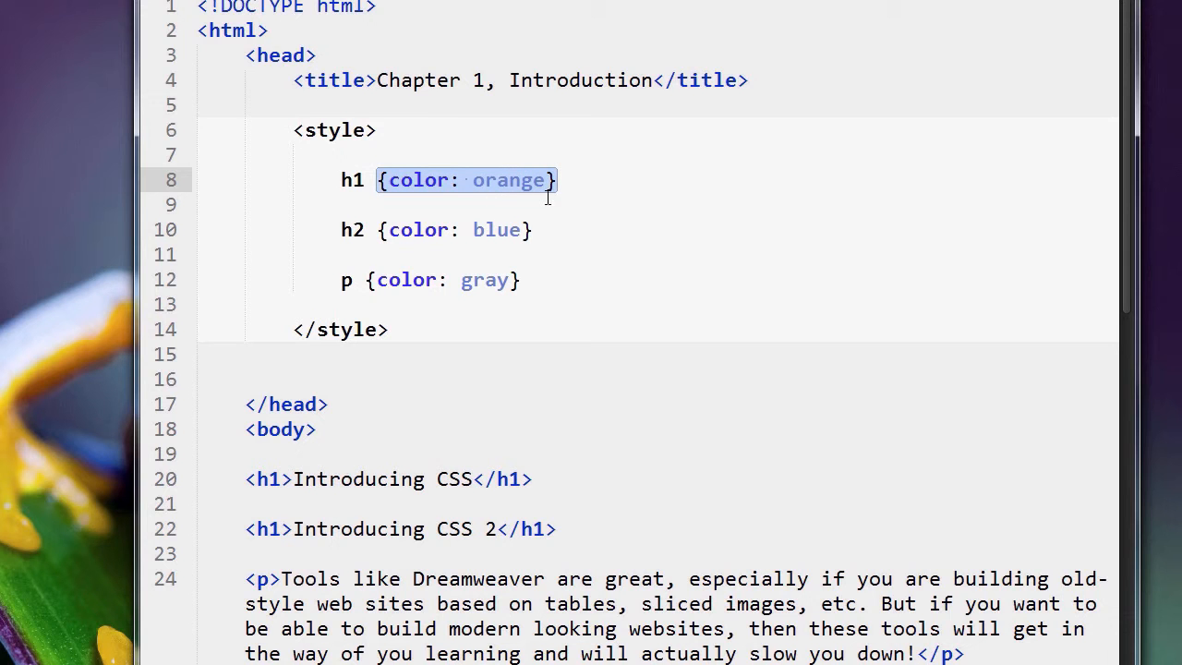
pyautogui.doubleClick(417, 179)
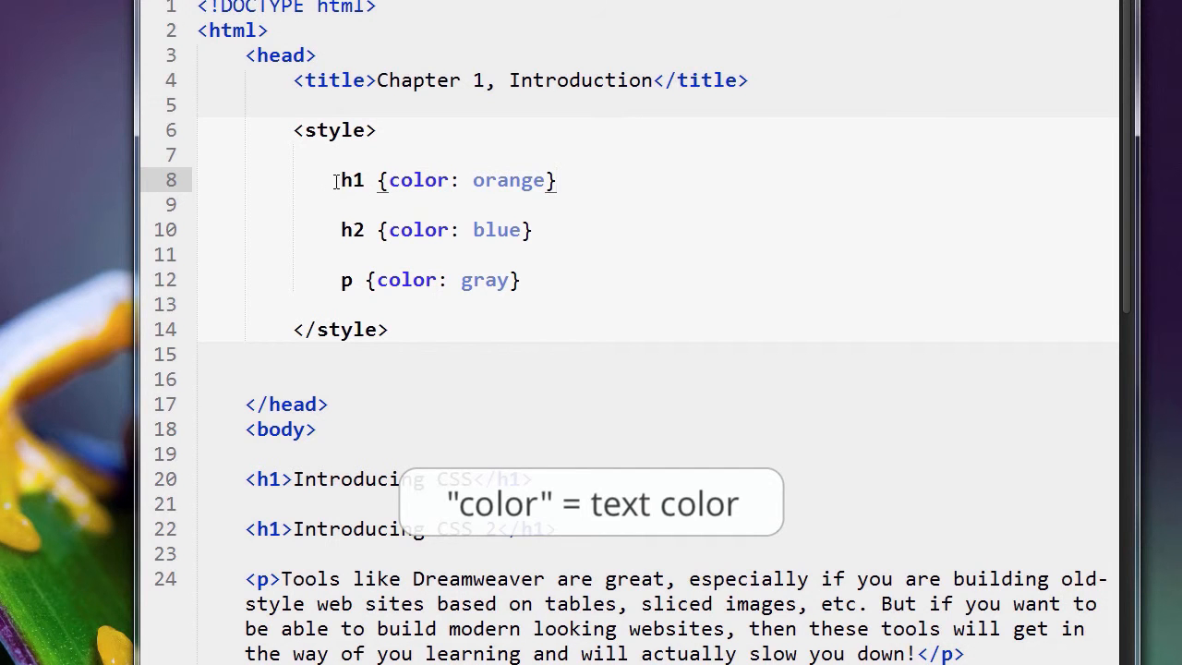
pyautogui.doubleClick(351, 229)
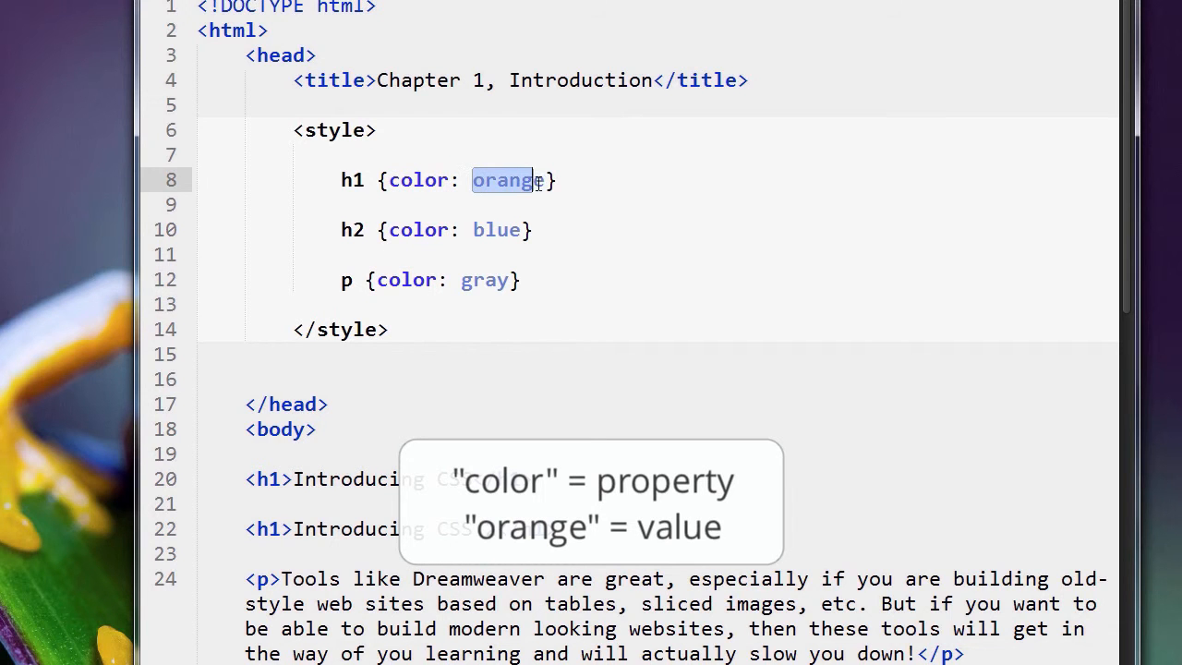
pyautogui.doubleClick(417, 180)
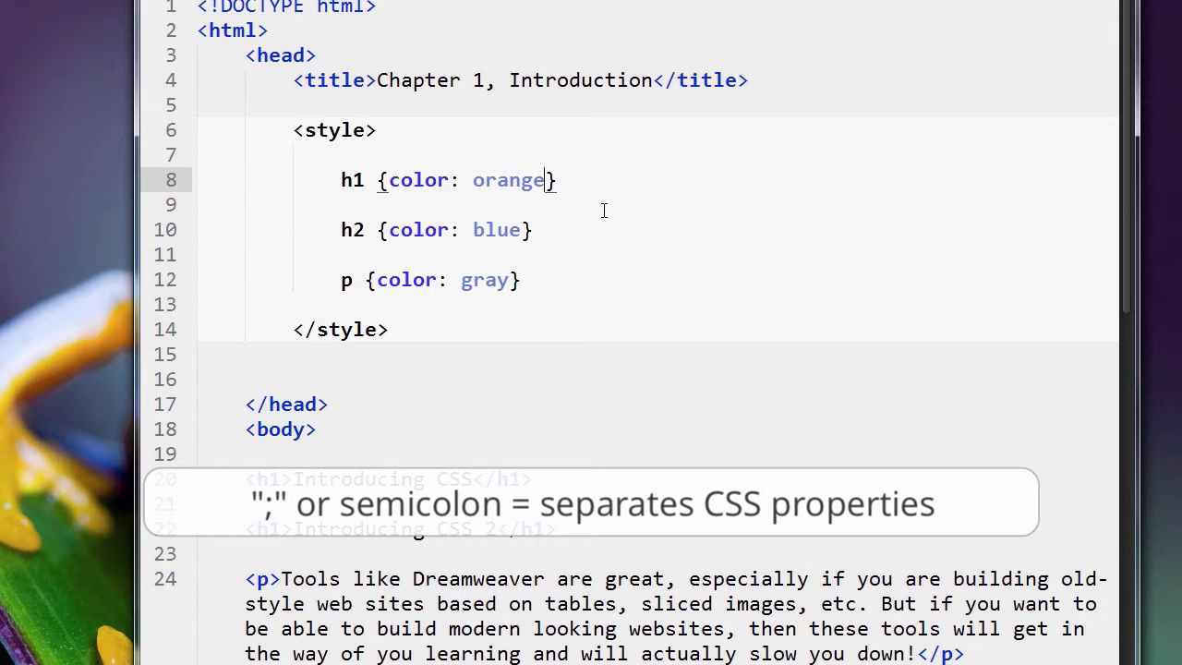
# Step: Add the declaration font-size: 48px after color: orange in the h1 rule
pyautogui.write(';')
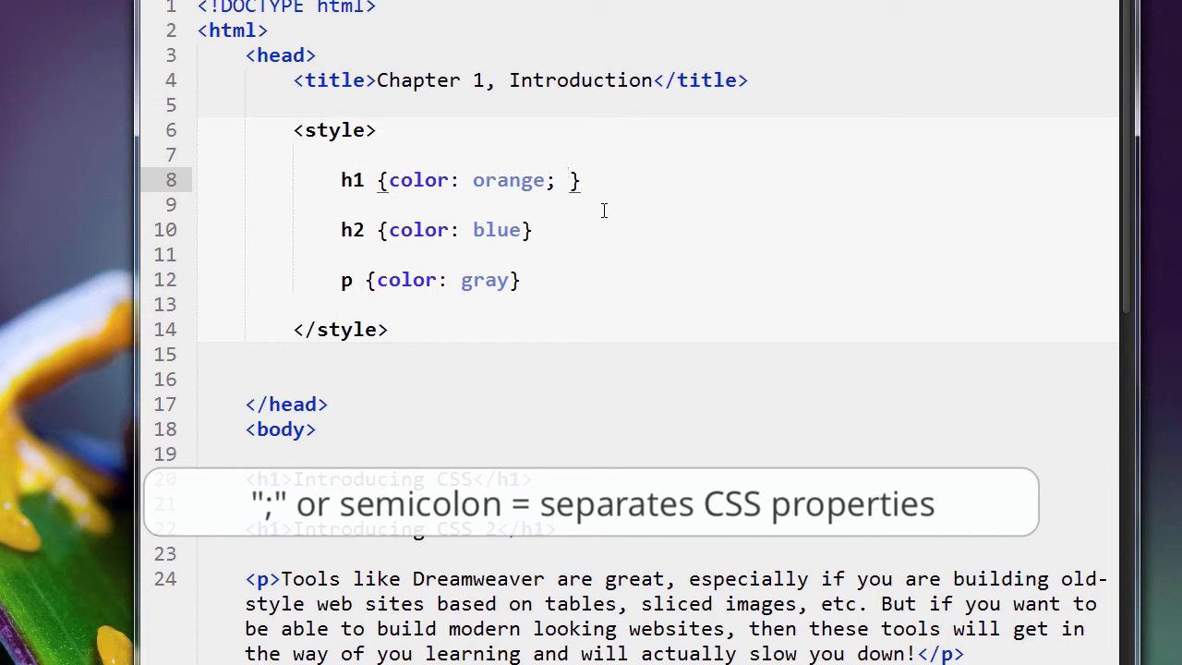
pyautogui.write('font-size:')
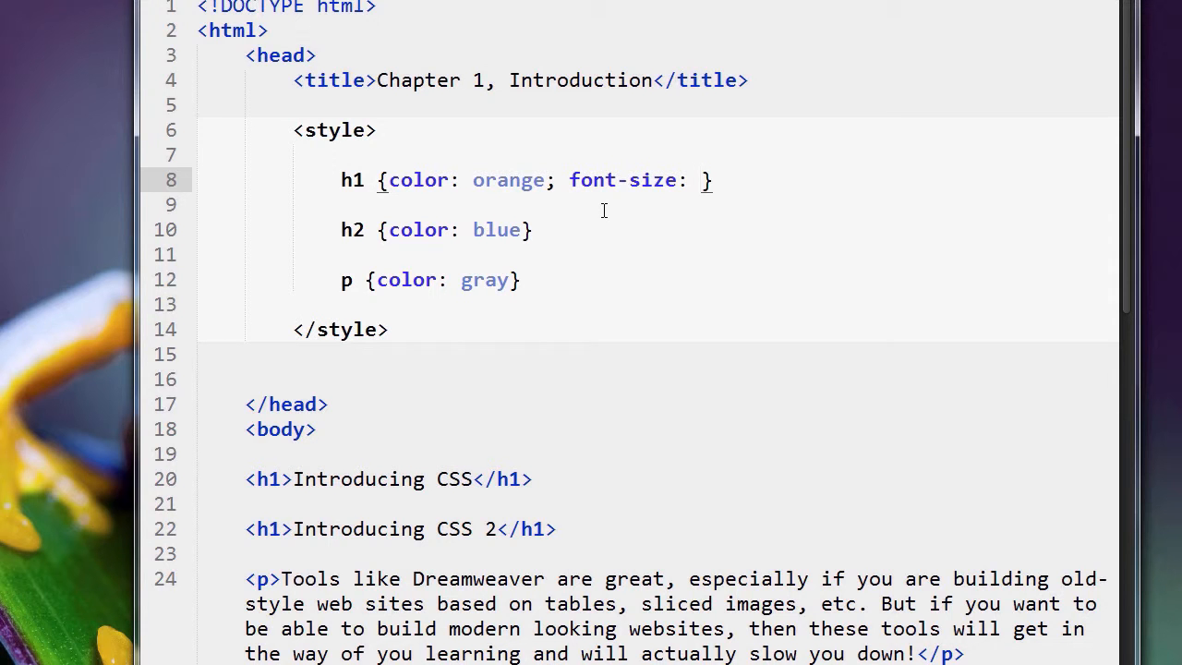
pyautogui.write('48')
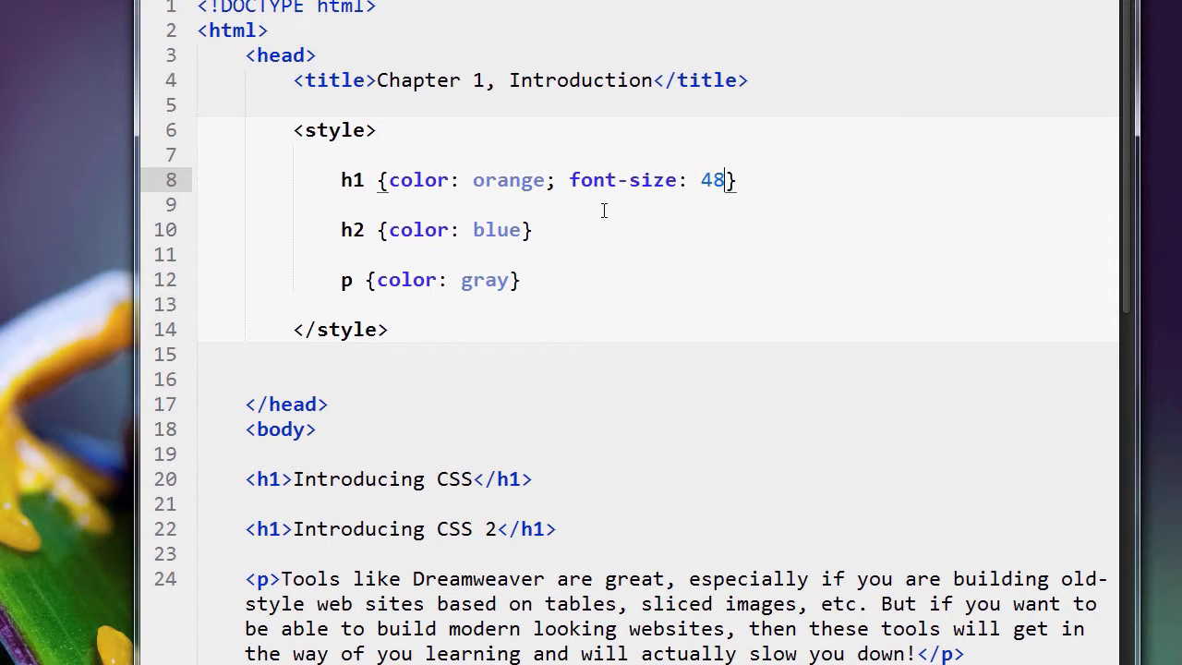
pyautogui.write('px')
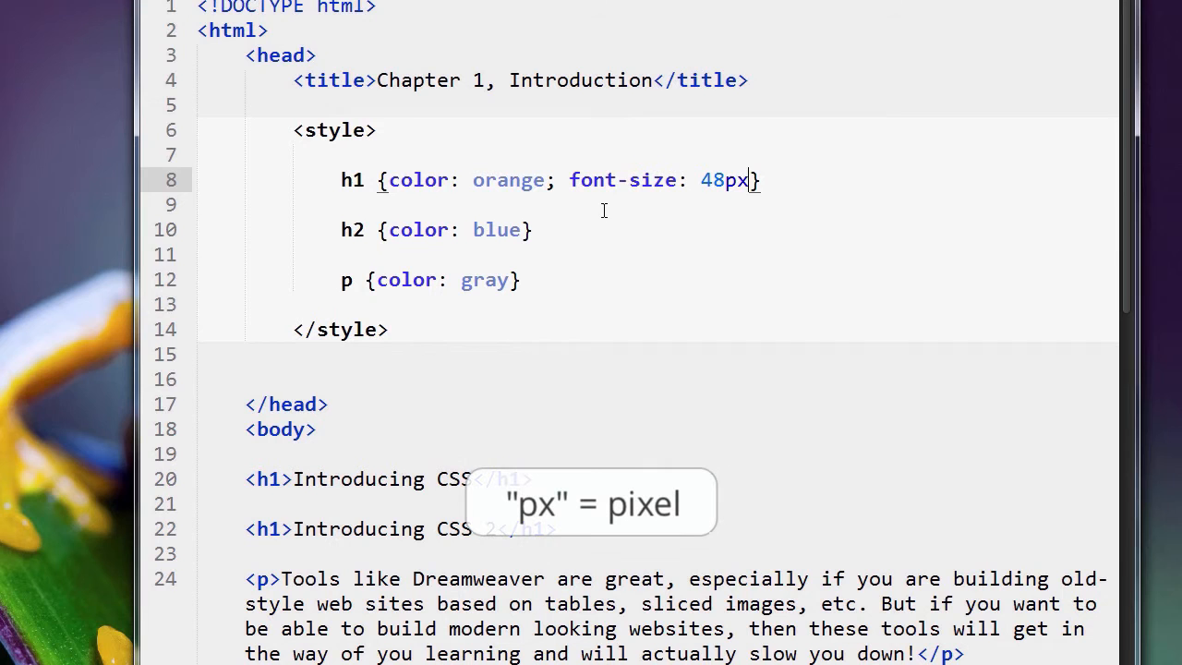
pyautogui.click(582, 254)
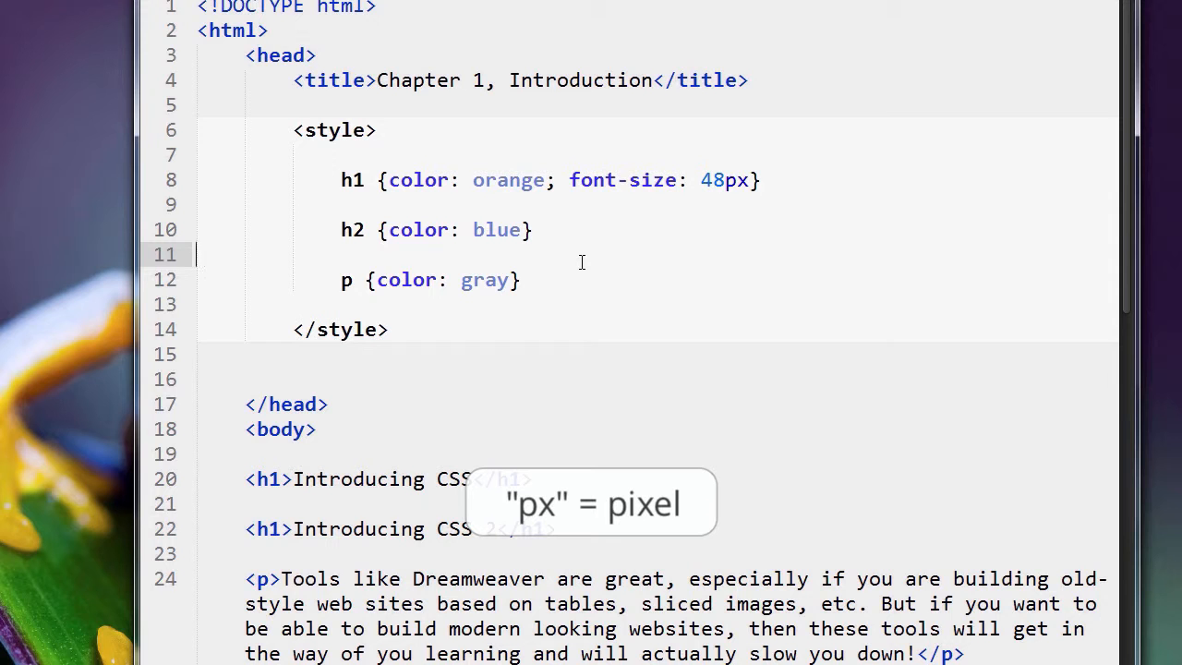
pyautogui.moveTo(621, 211)
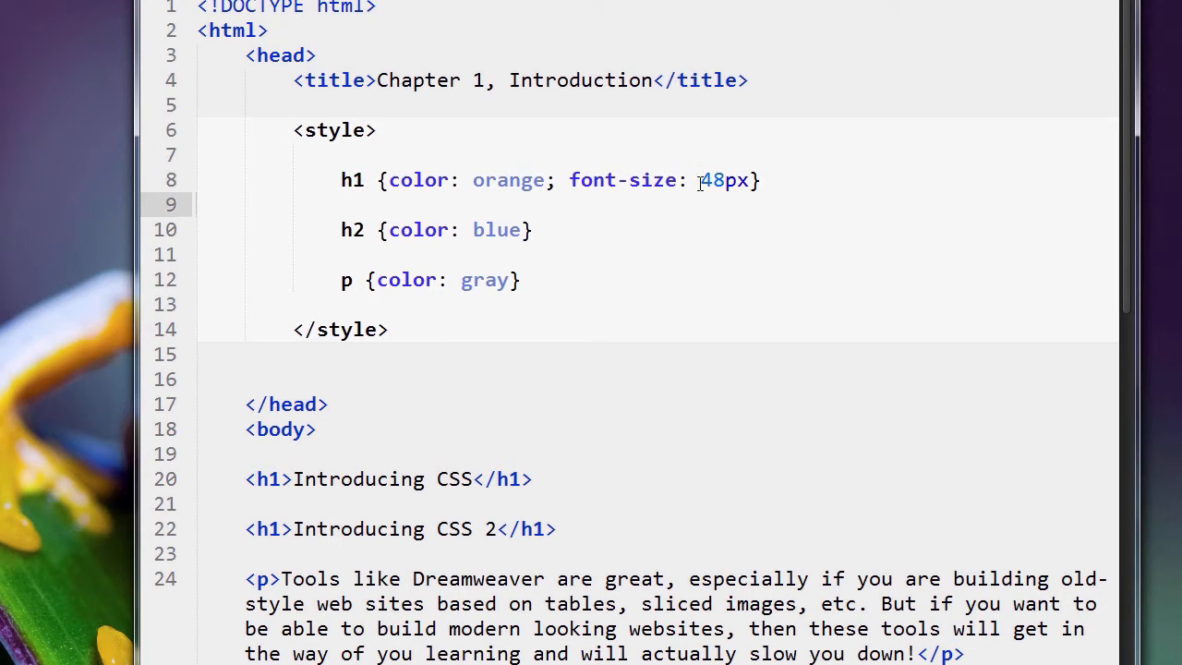
pyautogui.click(745, 230)
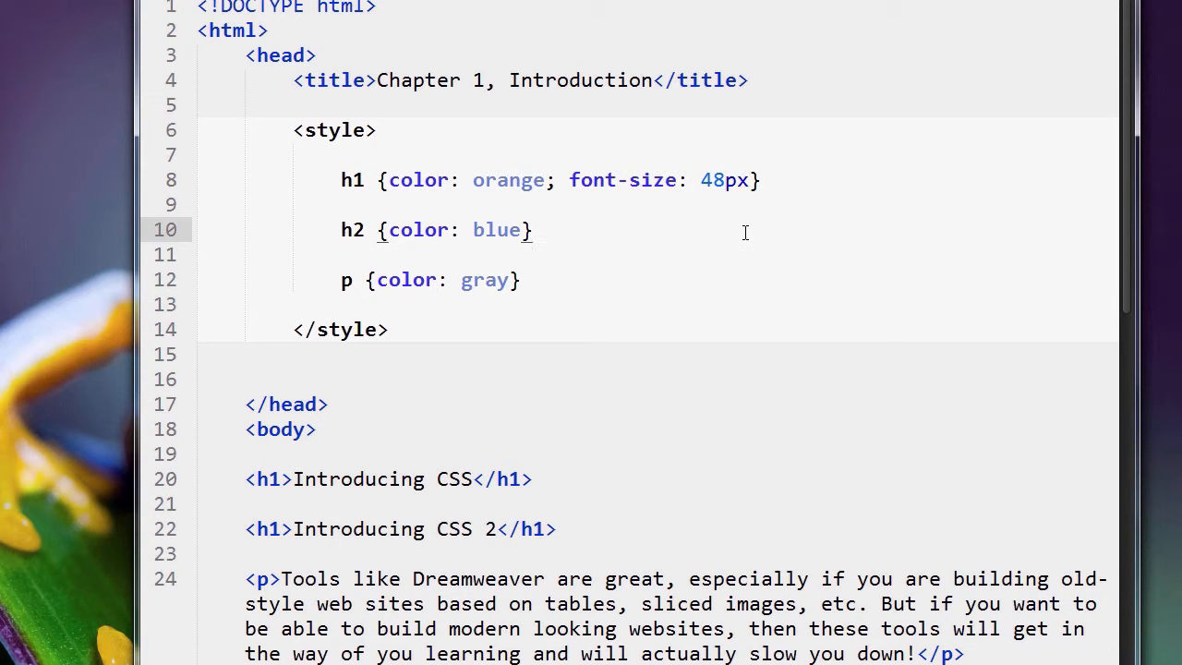
# Step: Preview the page in the browser, then preview the 78px version and select 78
pyautogui.rightClick(745, 232)
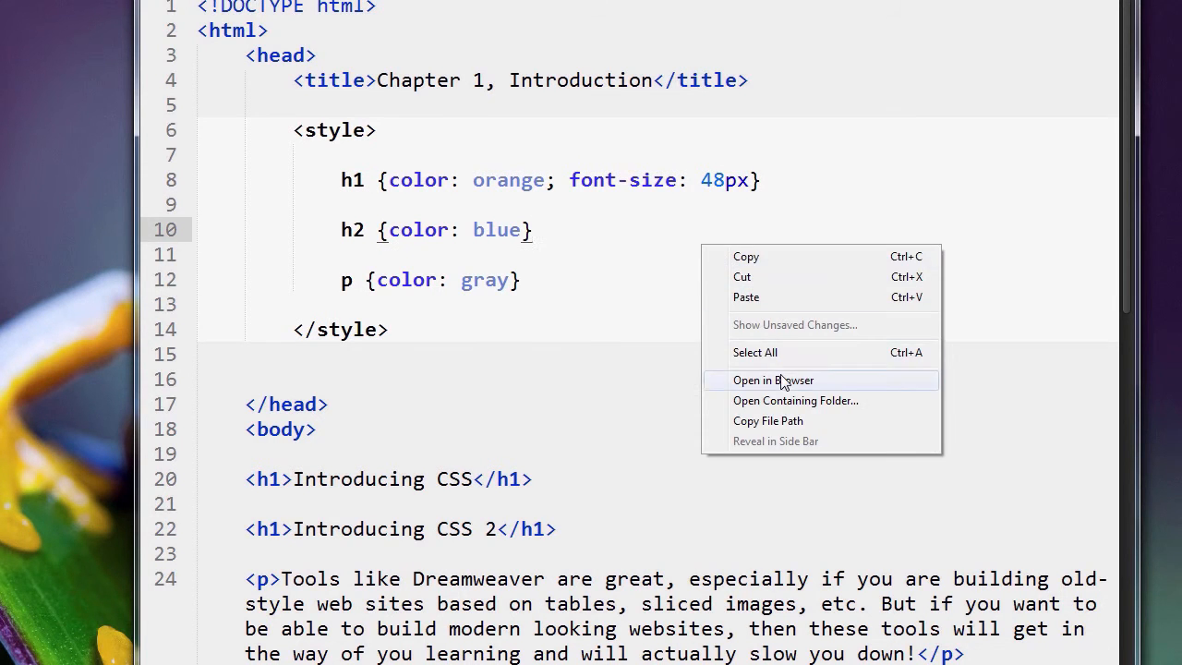
pyautogui.click(773, 379)
pyautogui.write('7')
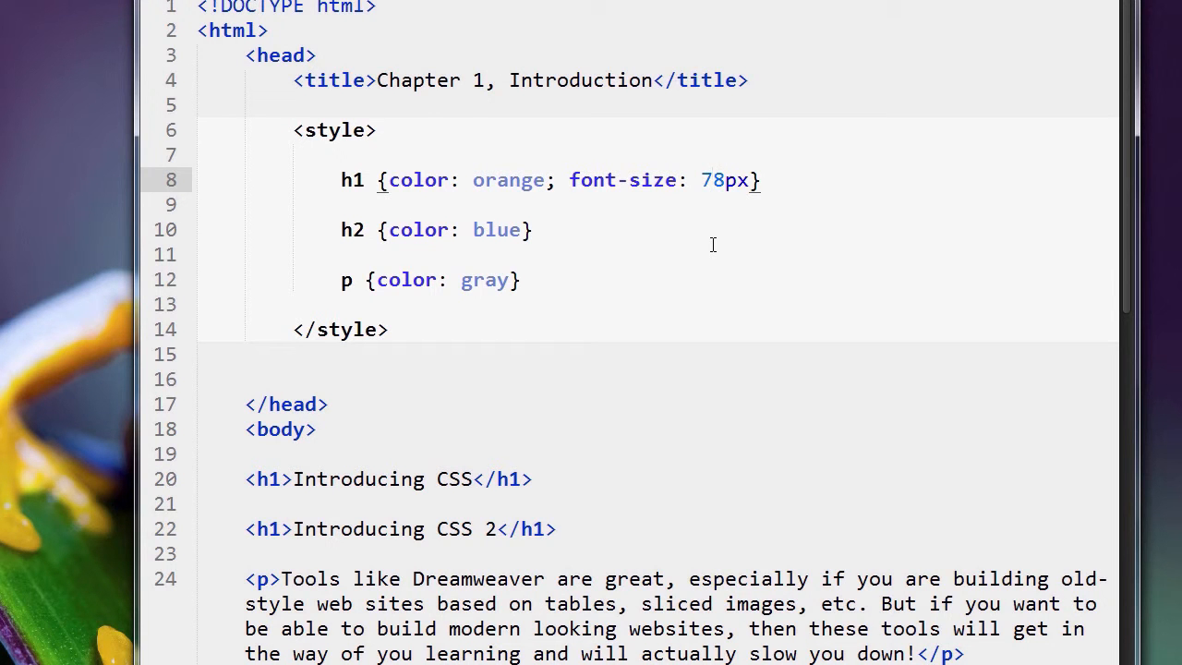
pyautogui.rightClick(712, 244)
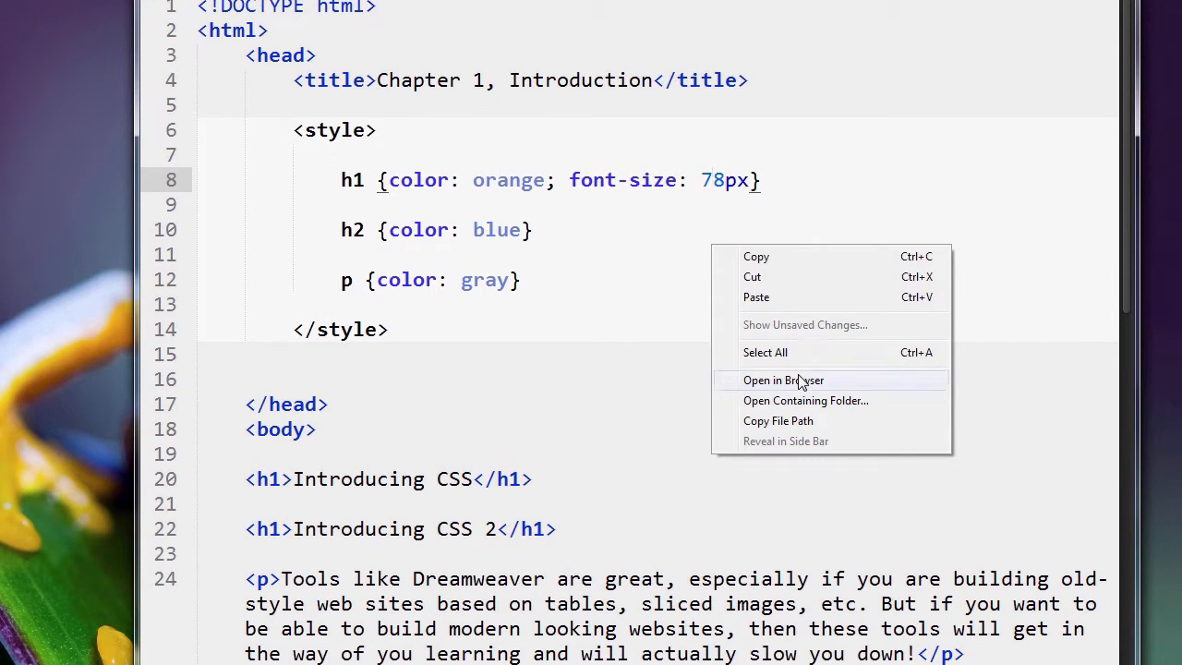
pyautogui.click(783, 380)
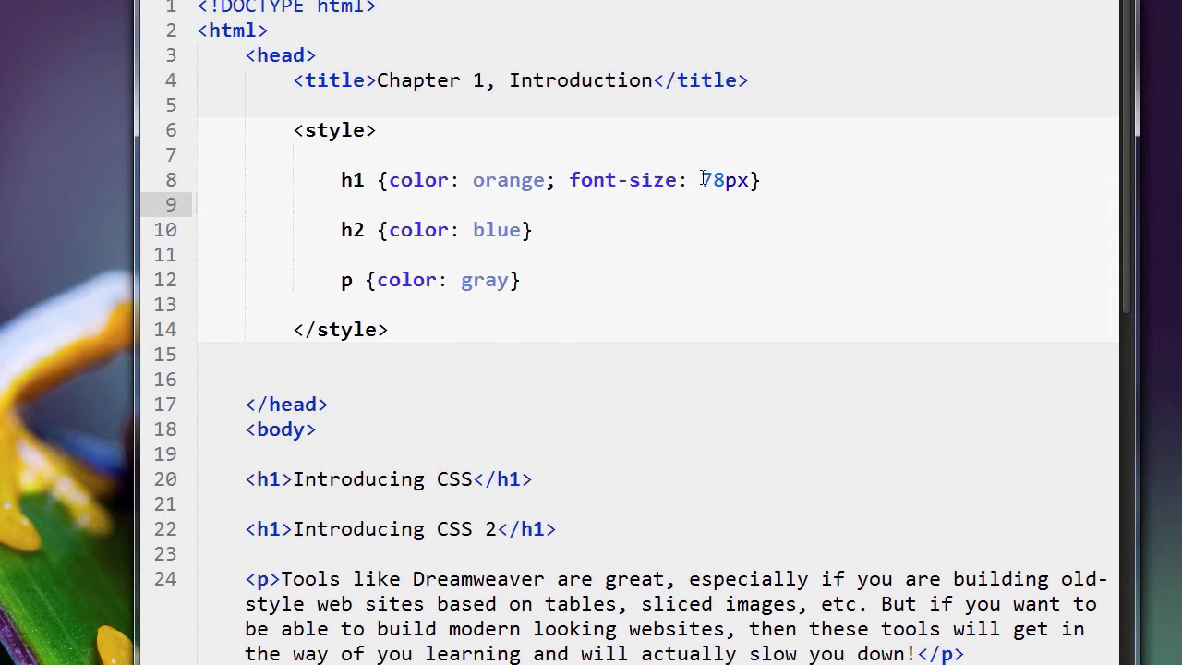
pyautogui.doubleClick(711, 179)
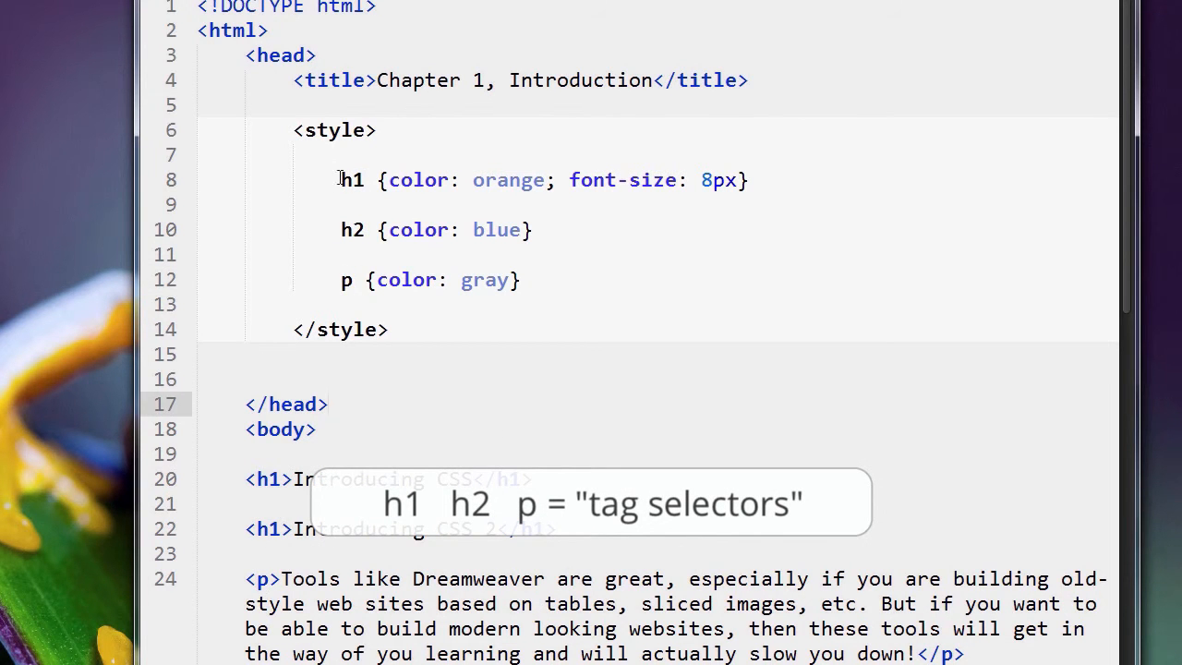
# Step: Highlight the h1 selector and the value orange, then place the cursor after the semicolon
pyautogui.doubleClick(351, 229)
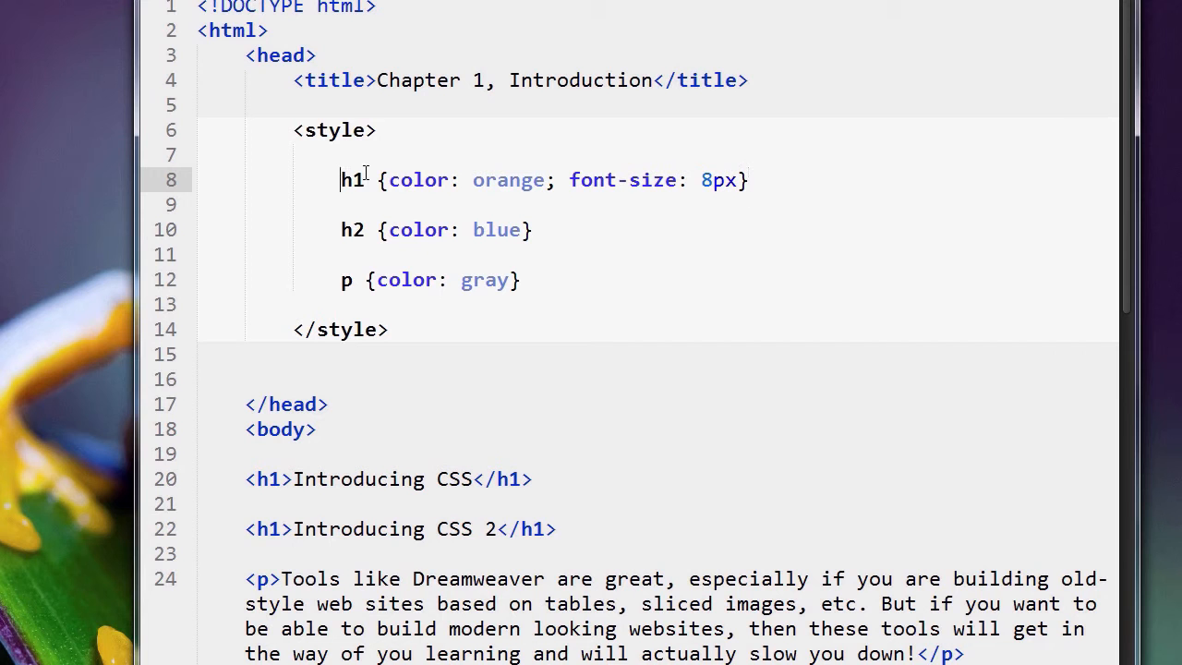
pyautogui.moveTo(388, 180); pyautogui.dragTo(688, 180)
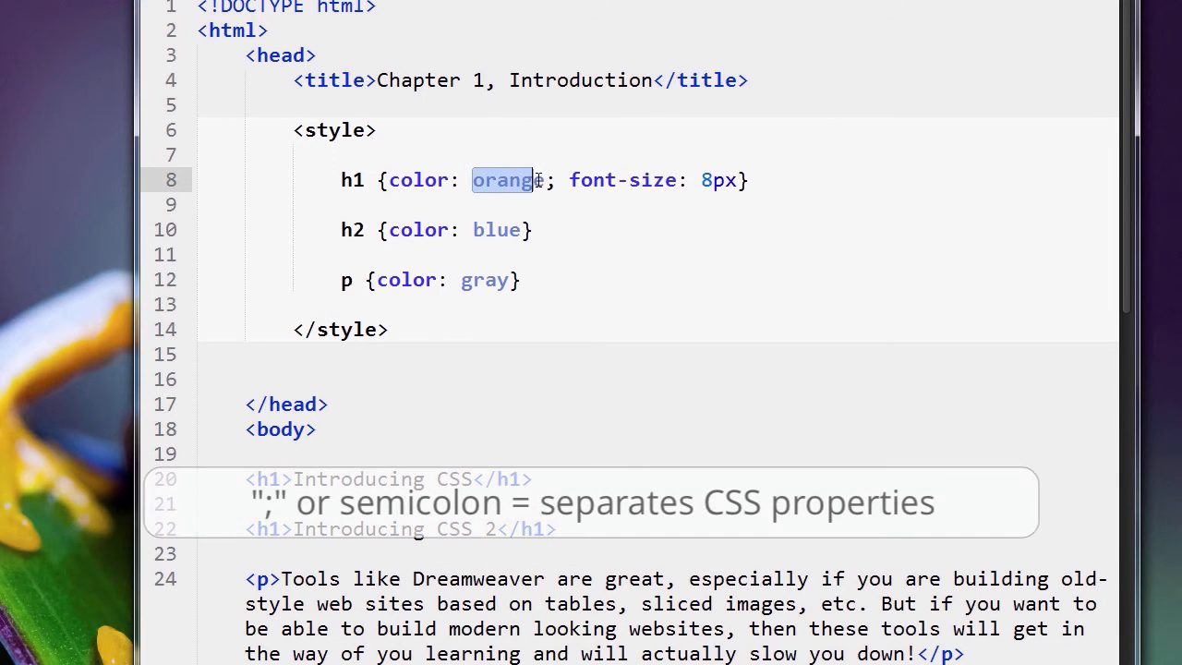
pyautogui.click(590, 204)
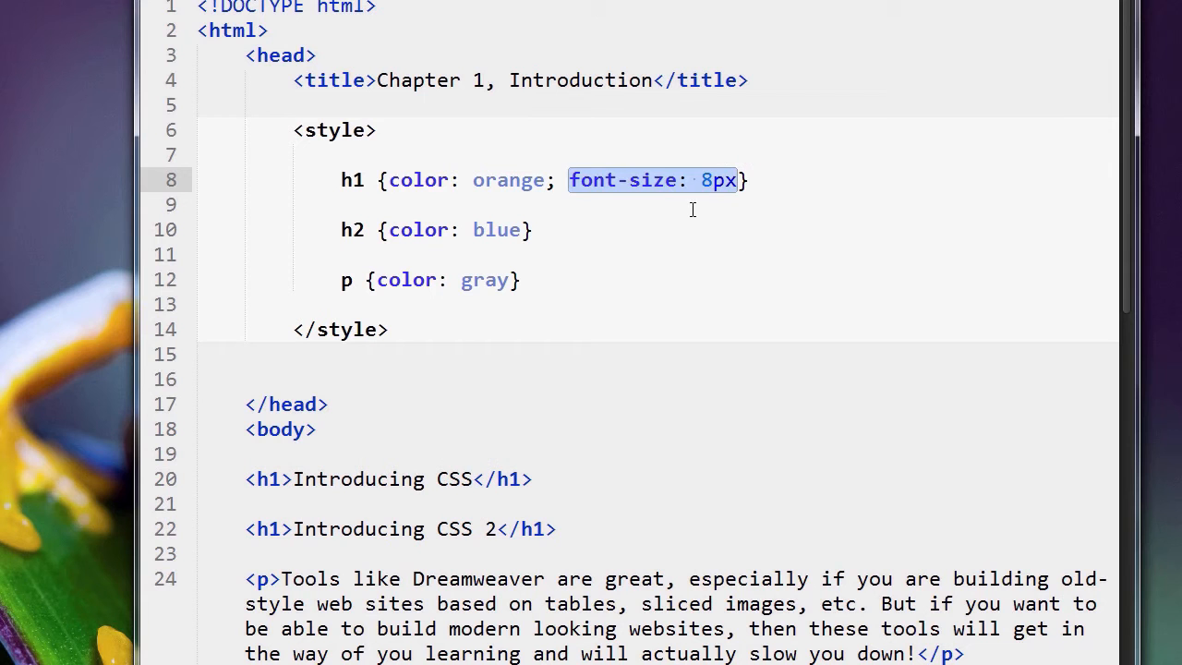
pyautogui.click(529, 204)
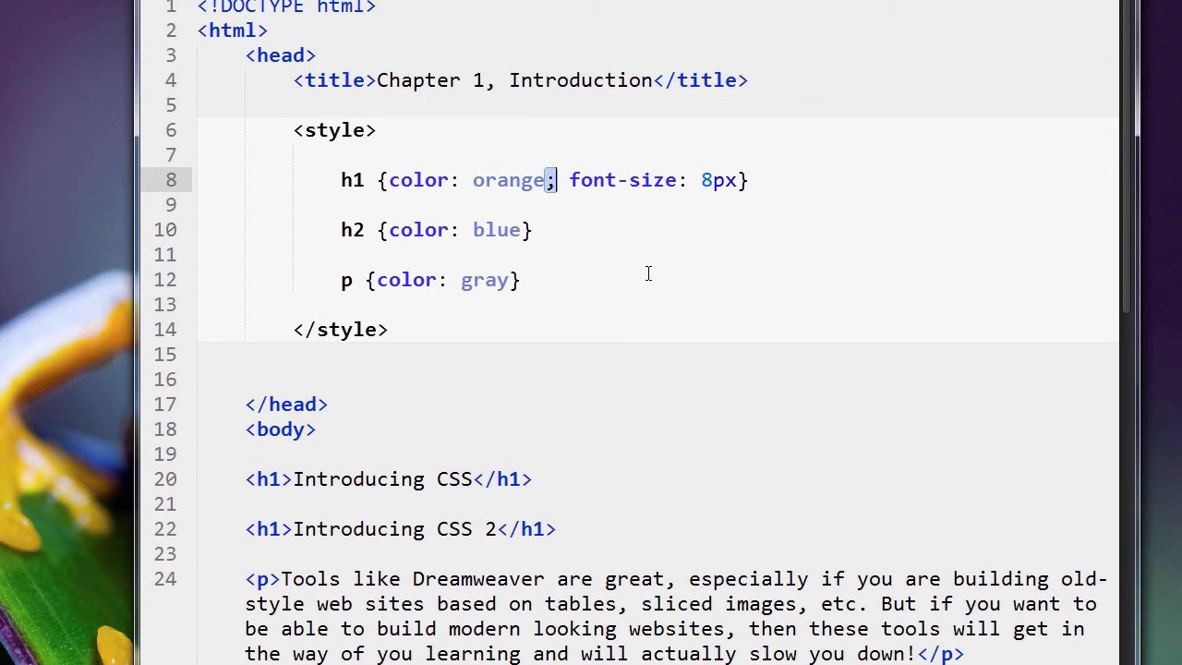
pyautogui.press('Backspace')
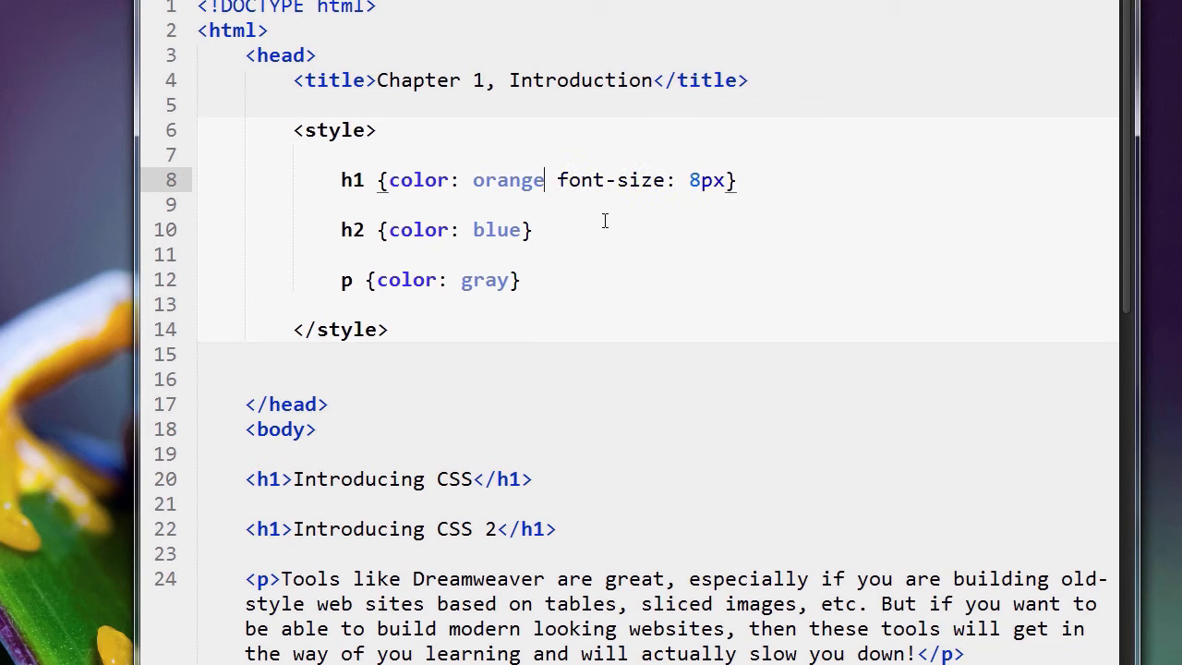
pyautogui.moveTo(599, 228)
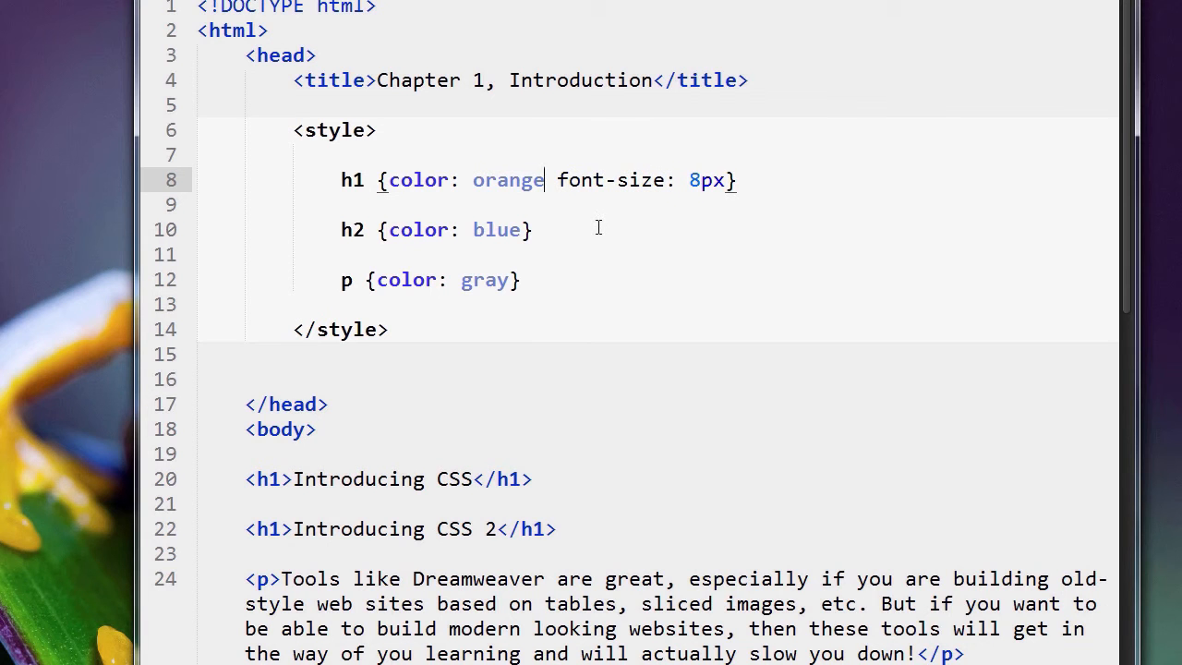
pyautogui.moveTo(632, 229)
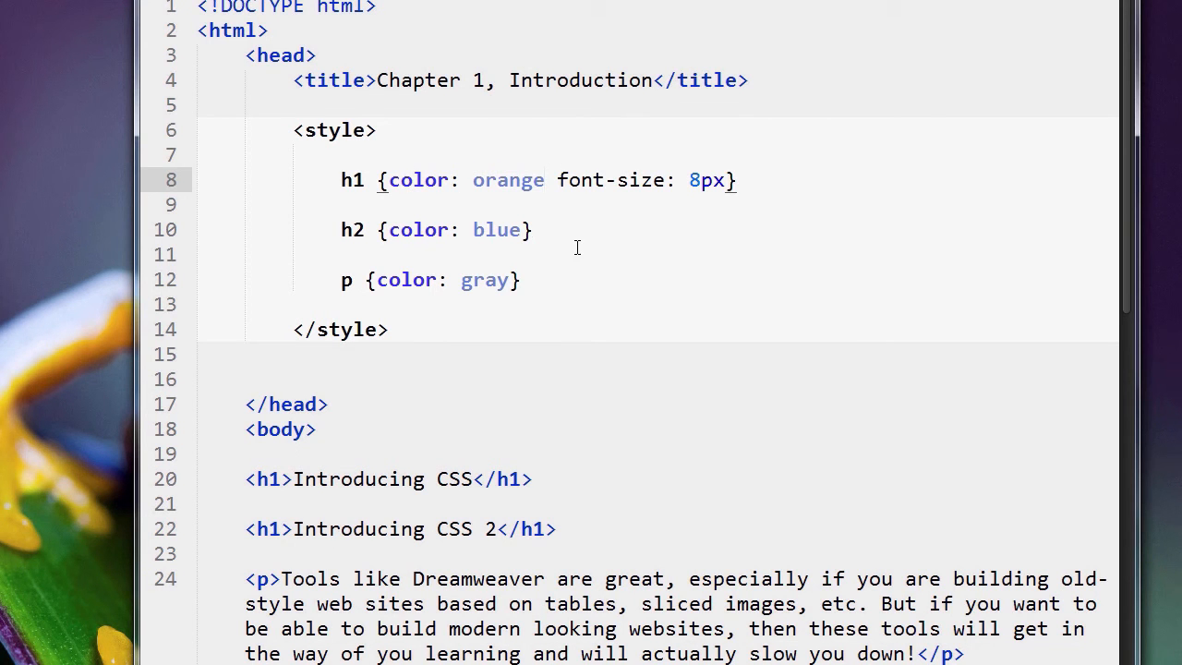
pyautogui.write(';')
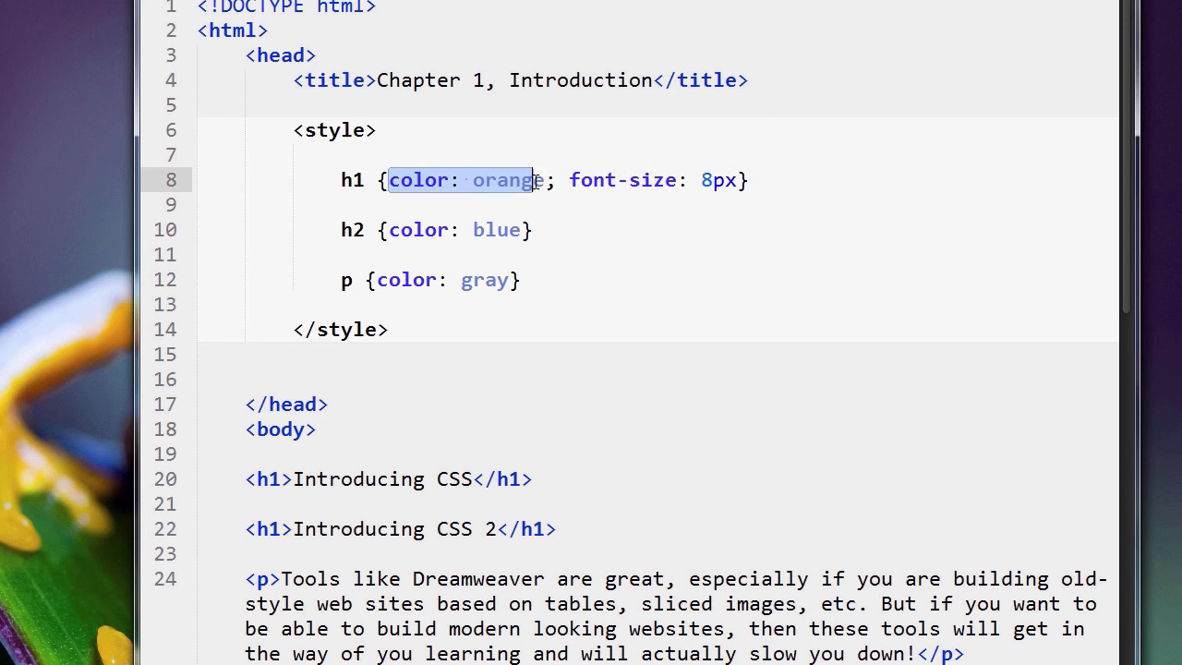
pyautogui.doubleClick(622, 180)
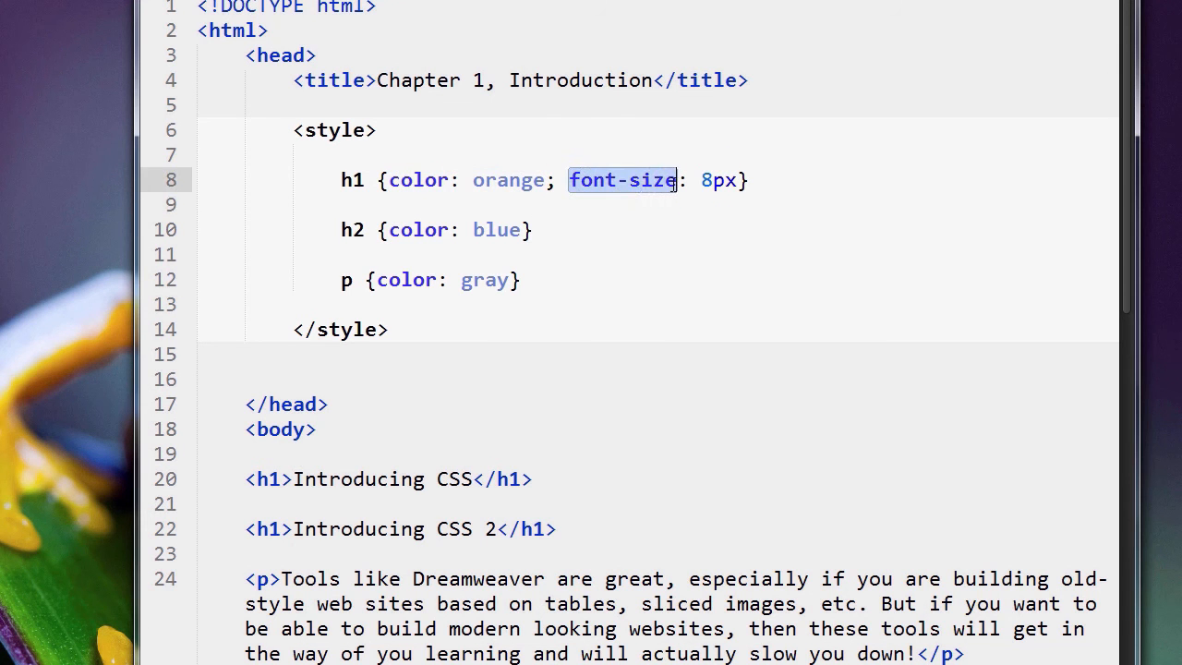
pyautogui.doubleClick(718, 179)
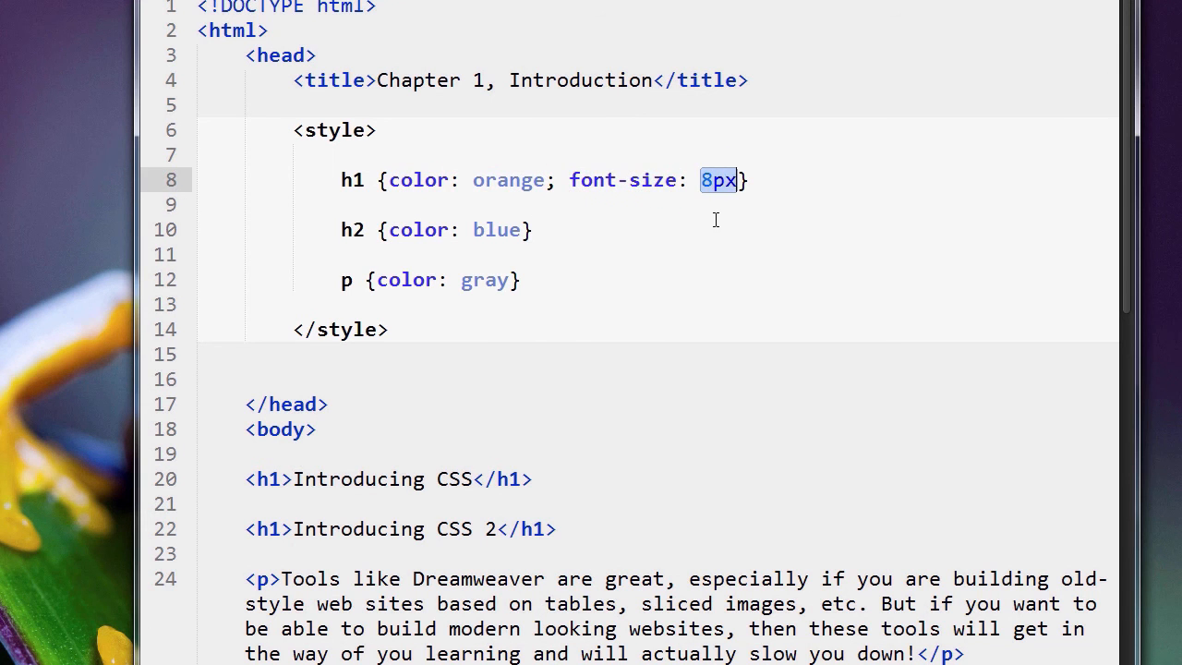